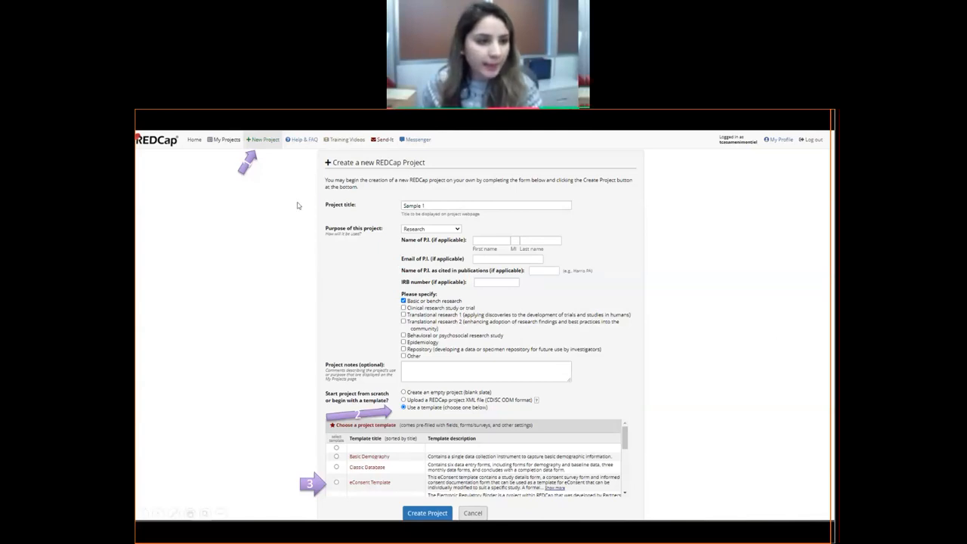
{"action": "mouse_move", "coordinate": [238, 153]}
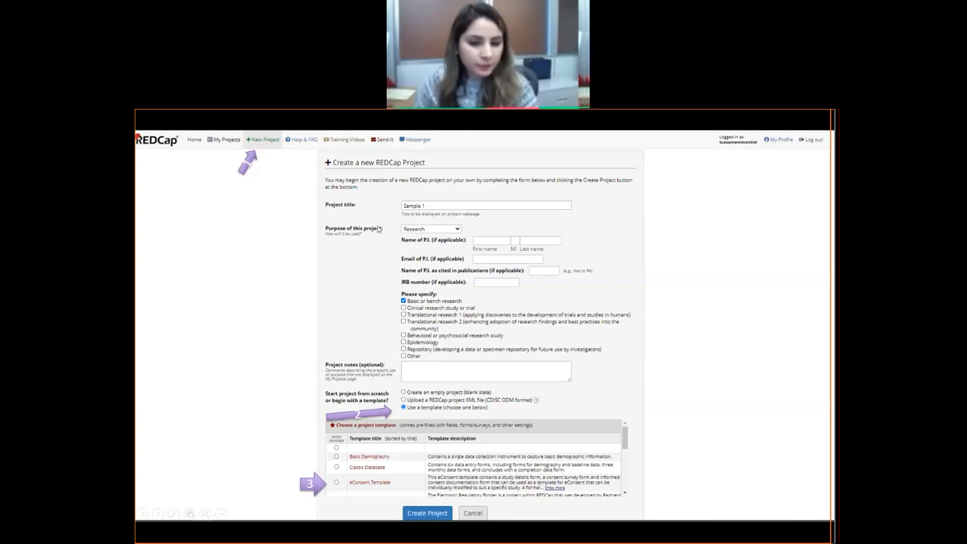
{"action": "mouse_move", "coordinate": [309, 253]}
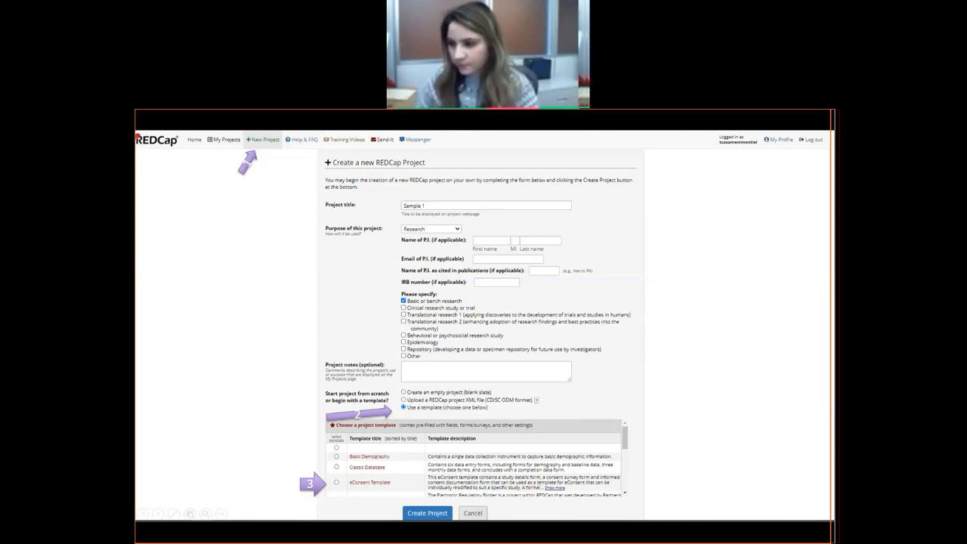
Create the Sample 1 project from the eConsent template and open its Online Designer
{"action": "left_click", "coordinate": [427, 513]}
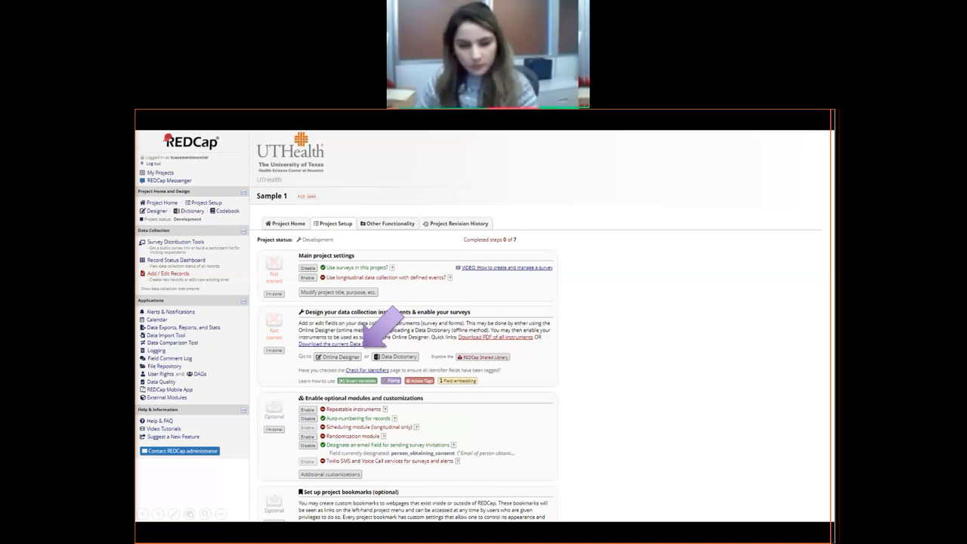
{"action": "left_click", "coordinate": [340, 357]}
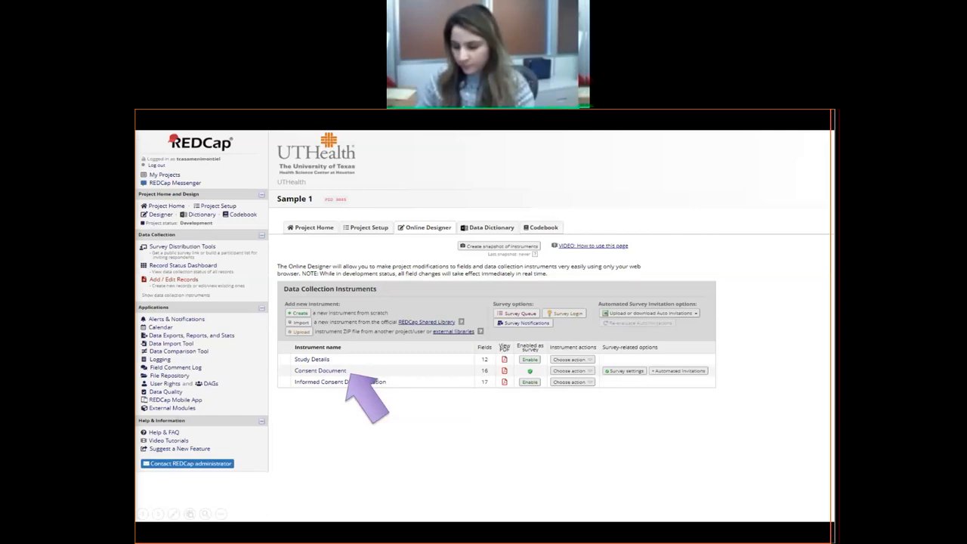
Open the Consent Document instrument to view its consent version, patient question and signature fields
{"action": "left_click", "coordinate": [319, 371]}
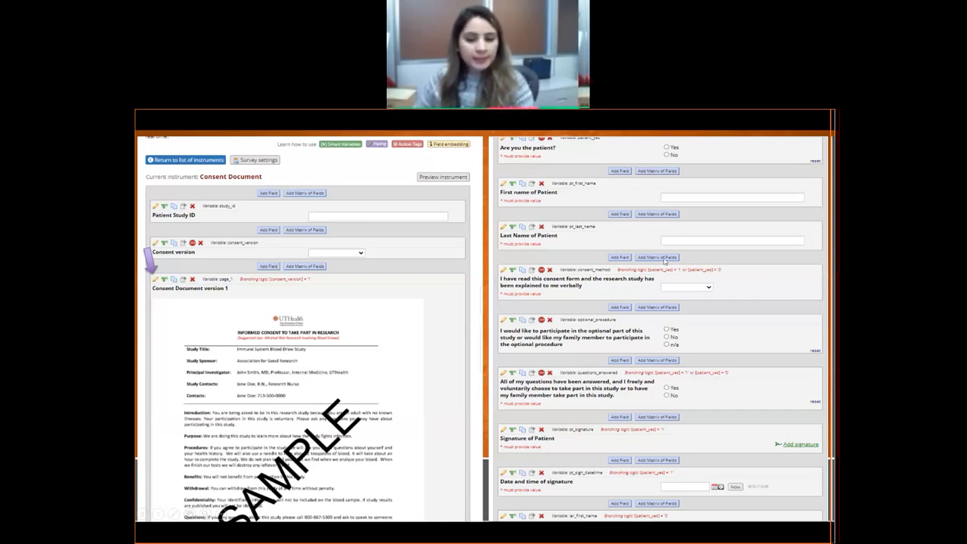
{"action": "mouse_move", "coordinate": [595, 225]}
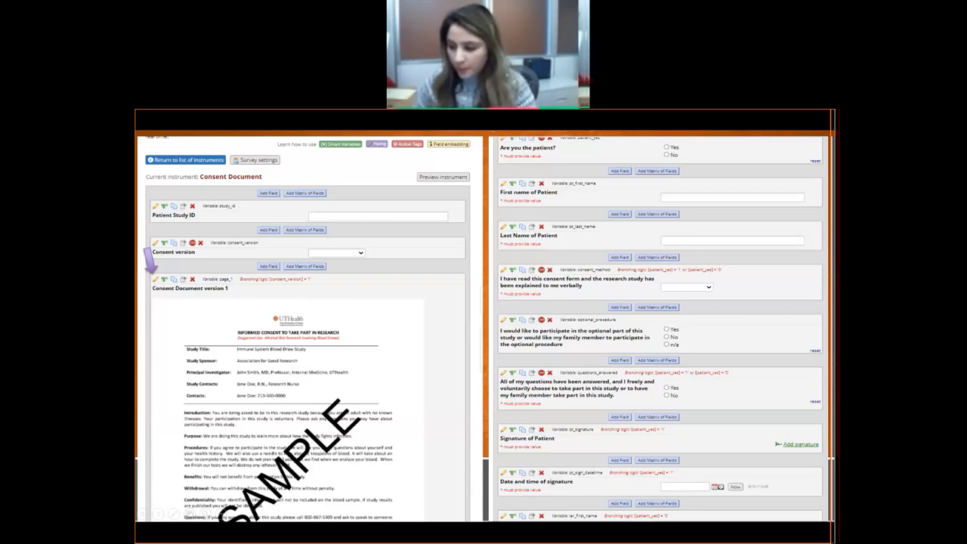
Edit the 'Consent Document version 1' descriptive field and its inline image attachment
{"action": "left_click", "coordinate": [155, 279]}
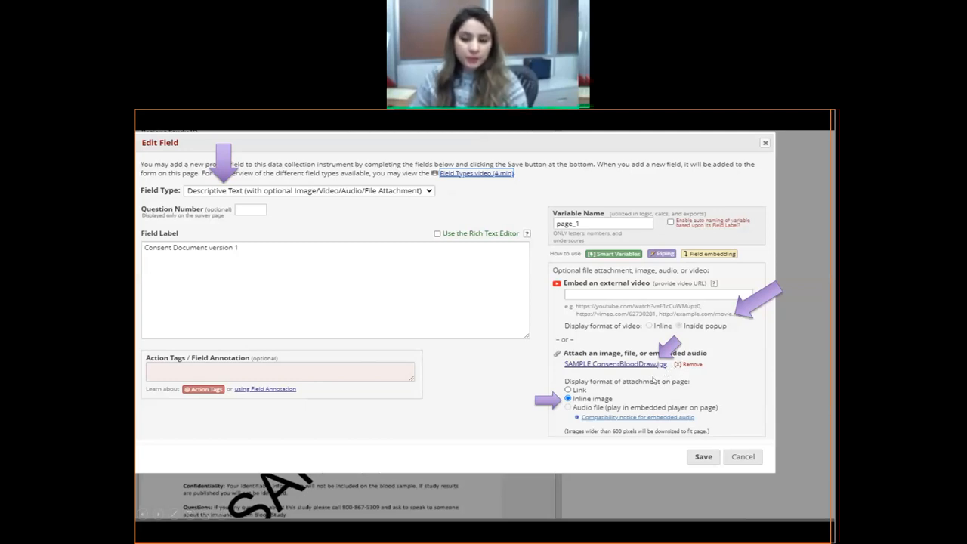
{"action": "mouse_move", "coordinate": [662, 376]}
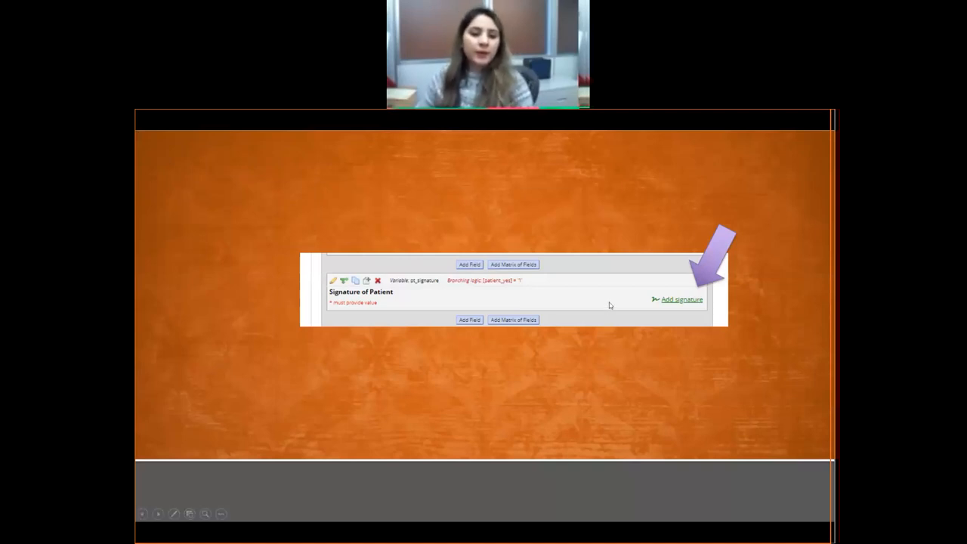
{"action": "mouse_move", "coordinate": [356, 295]}
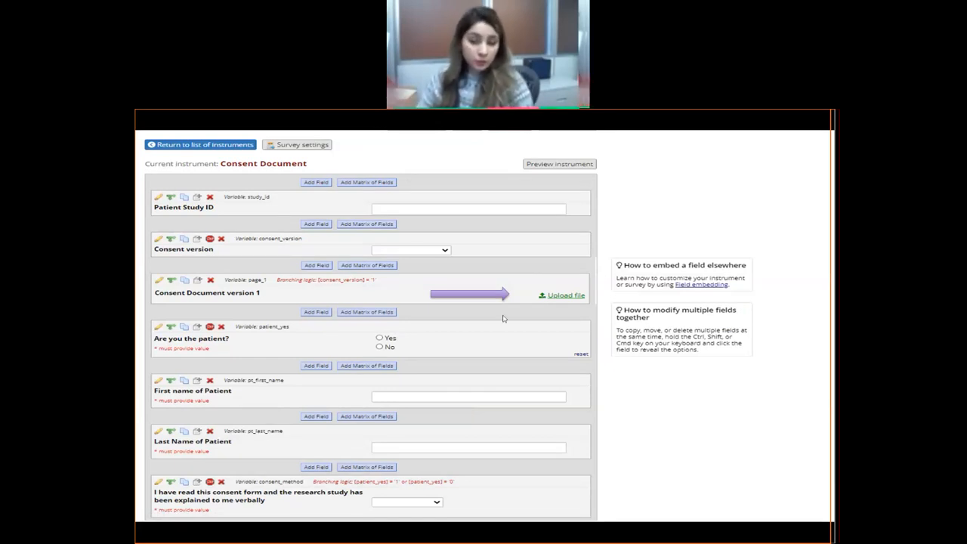
{"action": "mouse_move", "coordinate": [410, 302]}
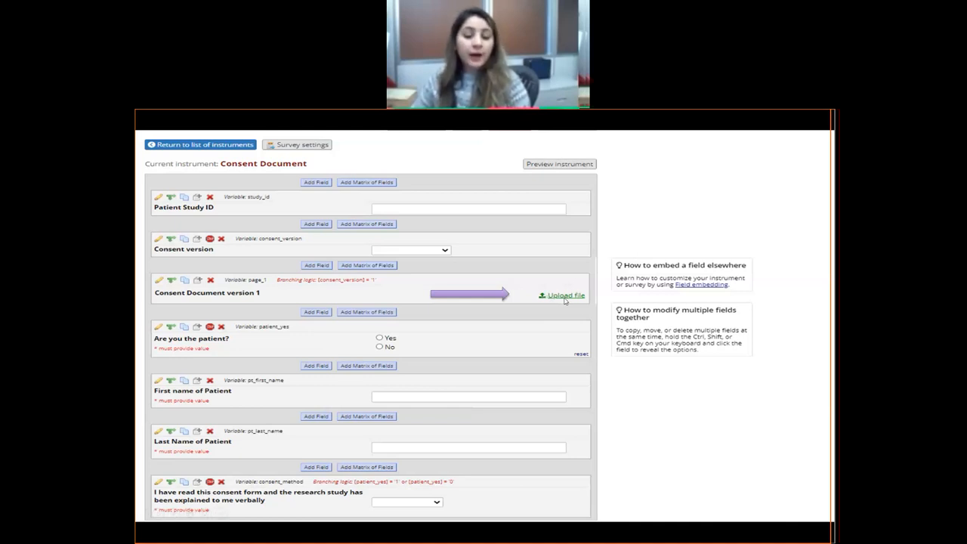
{"action": "mouse_move", "coordinate": [481, 333]}
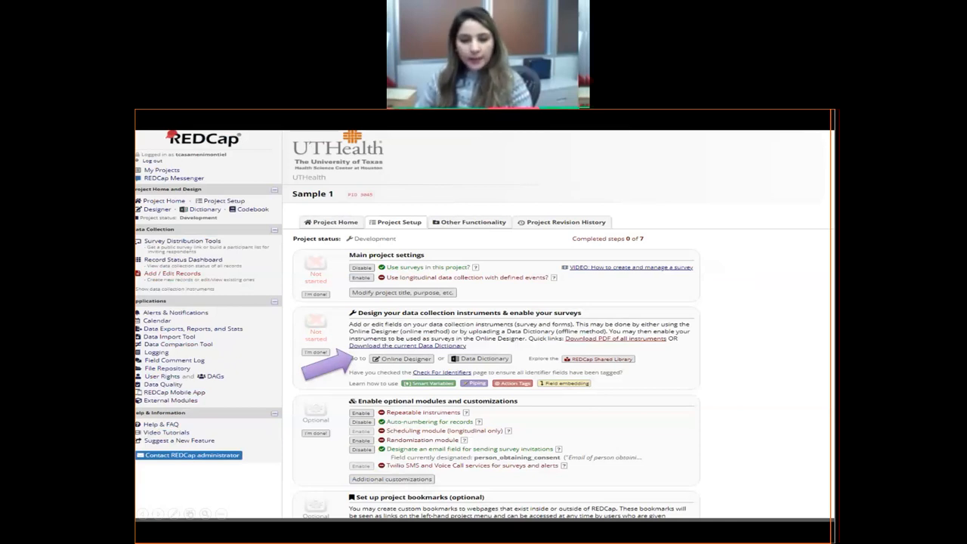
Return to the Online Designer's instrument list and open the Consent Document survey settings
{"action": "left_click", "coordinate": [405, 358]}
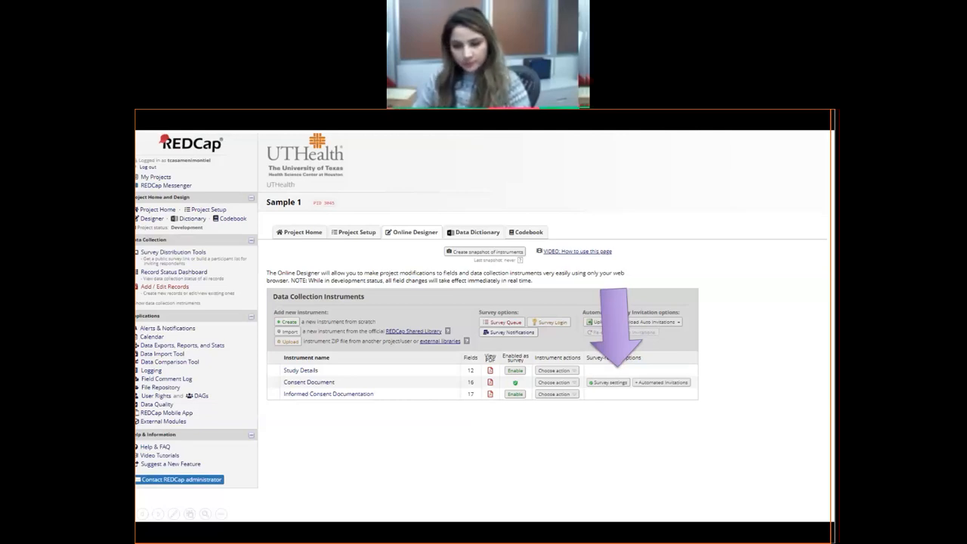
{"action": "left_click", "coordinate": [609, 382]}
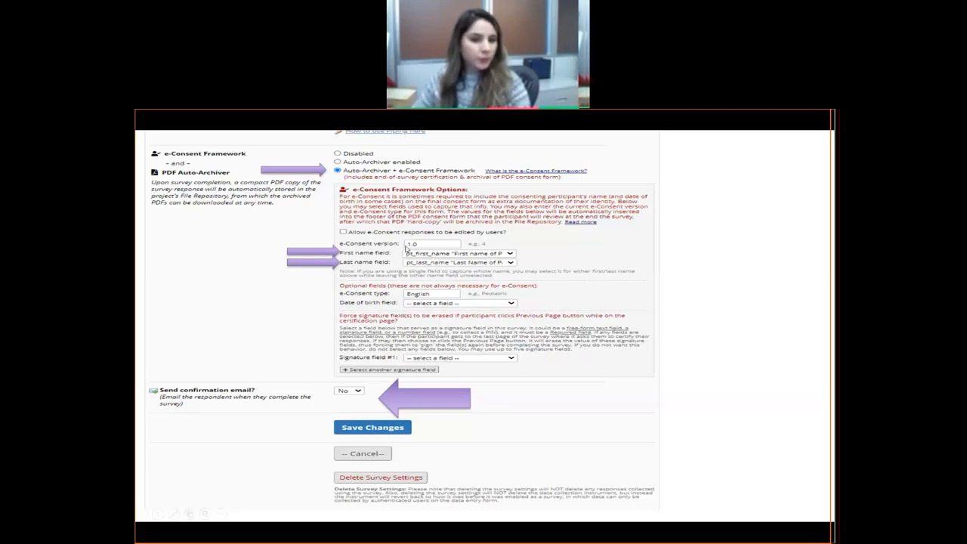
{"action": "mouse_move", "coordinate": [490, 250]}
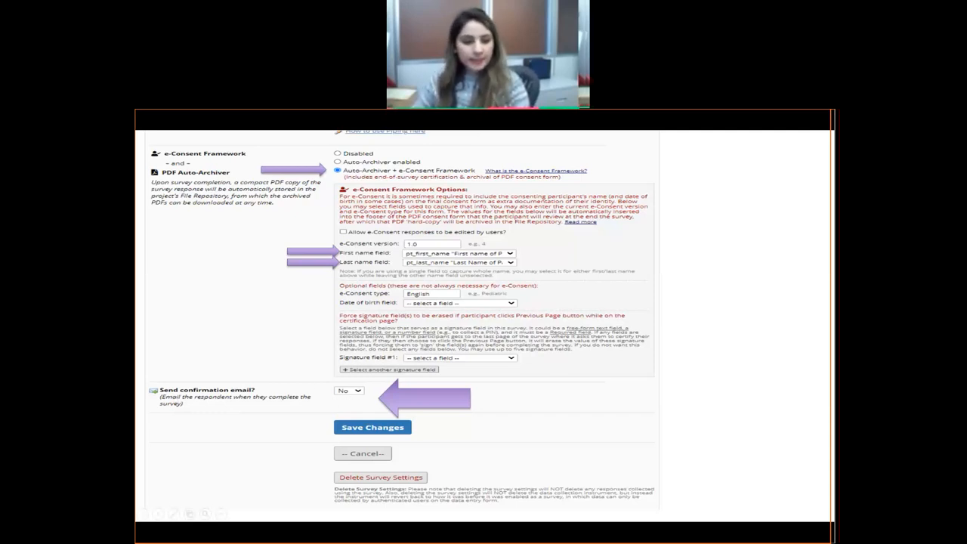
Enable the confirmation email for Consent Document survey respondents
{"action": "left_click", "coordinate": [348, 391]}
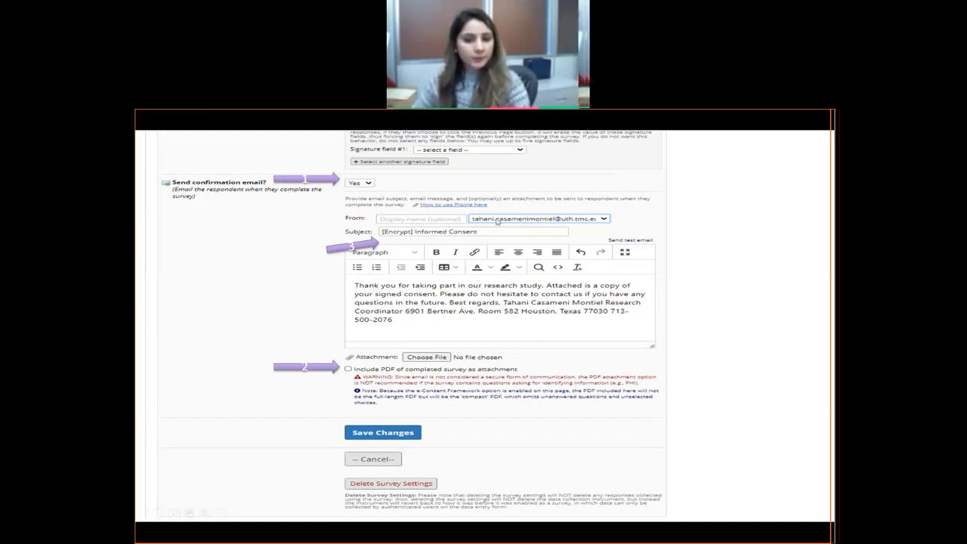
{"action": "mouse_move", "coordinate": [380, 322]}
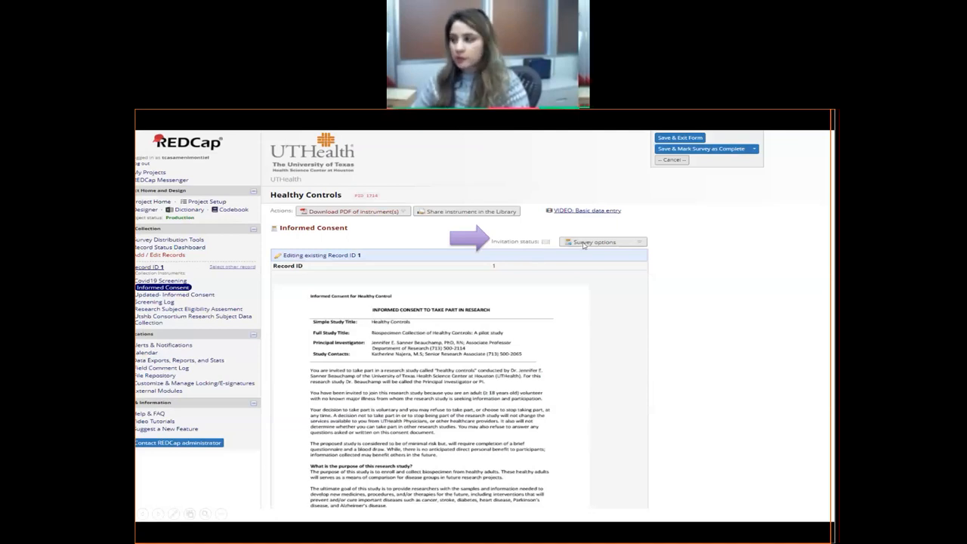
Compose a survey invitation for participant 1's Informed Consent survey, sending immediately
{"action": "left_click", "coordinate": [596, 242]}
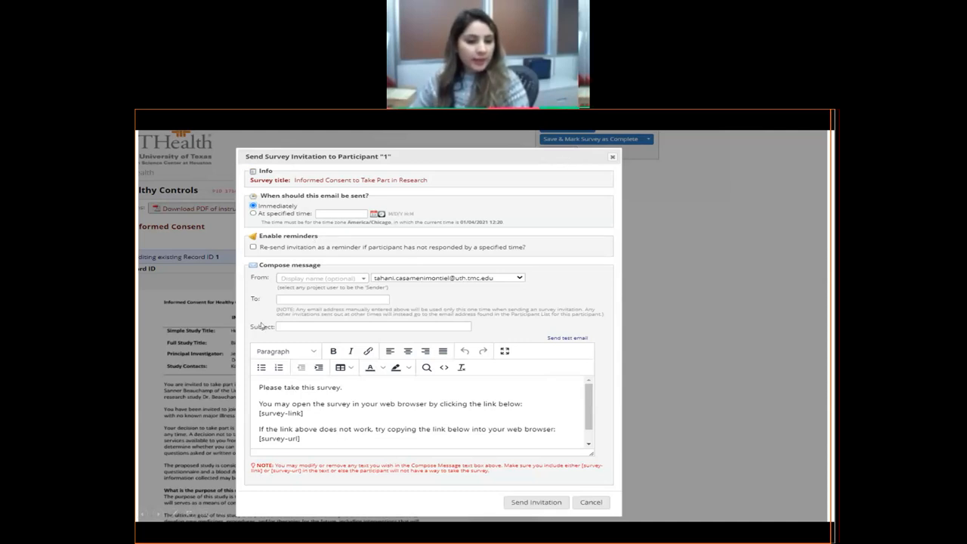
{"action": "mouse_move", "coordinate": [420, 330]}
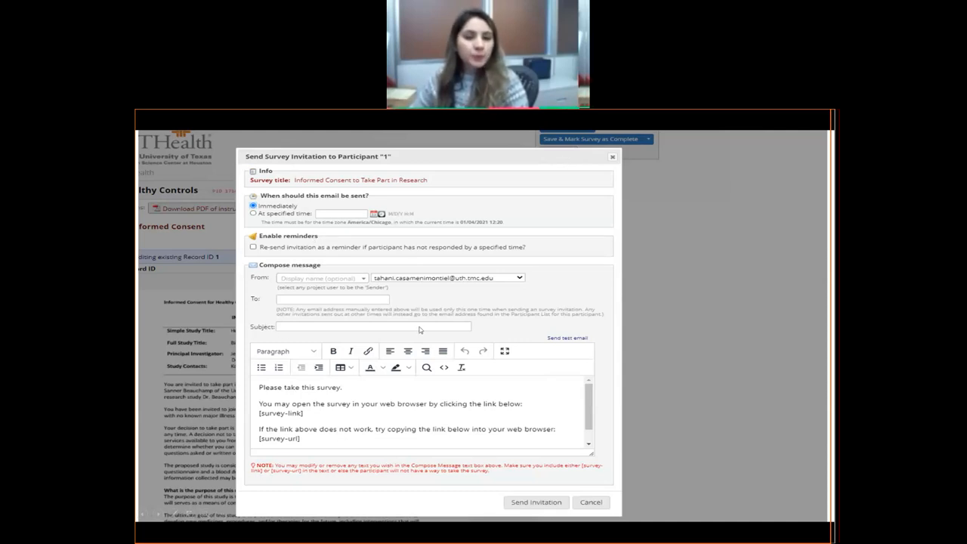